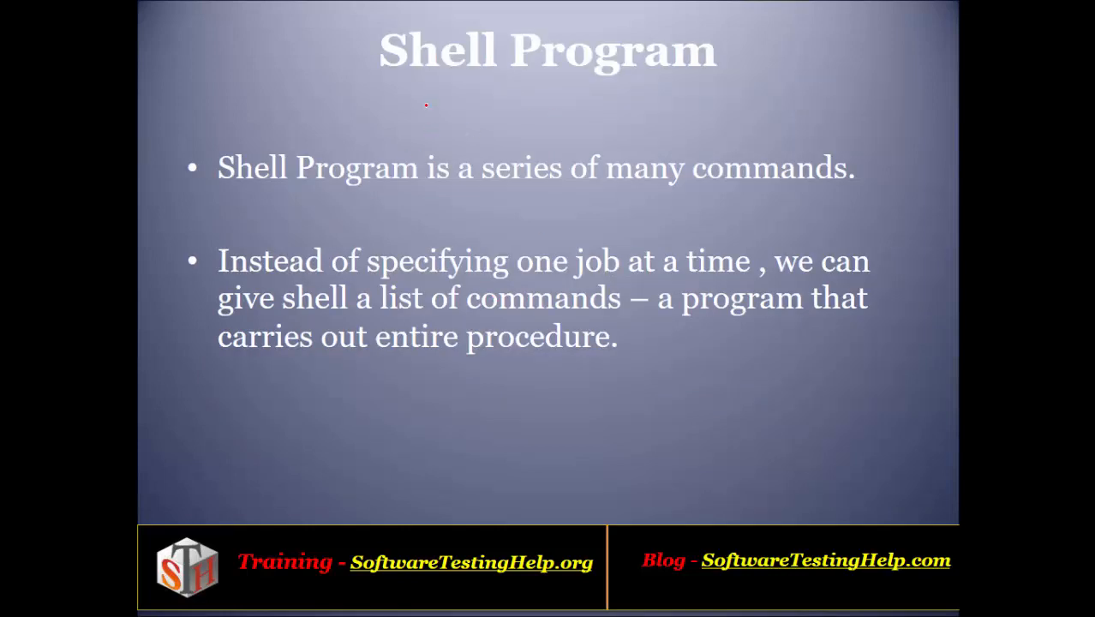
Advance from the Shell Program slide to the Shell Prompt slide.
drag(428, 89, 718, 93)
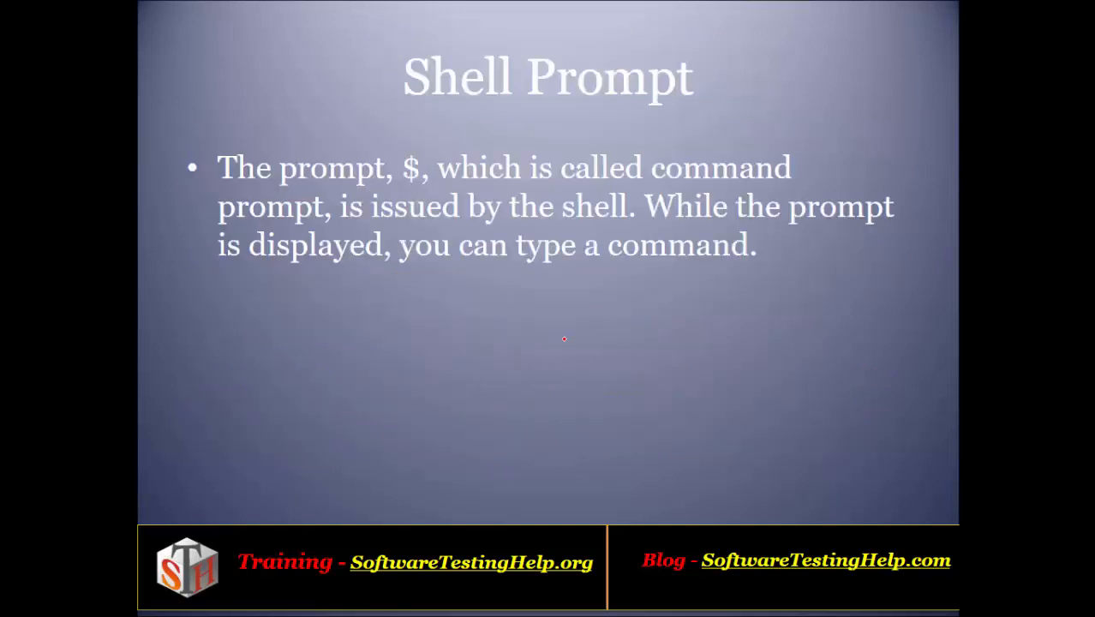
mouse_move(434, 104)
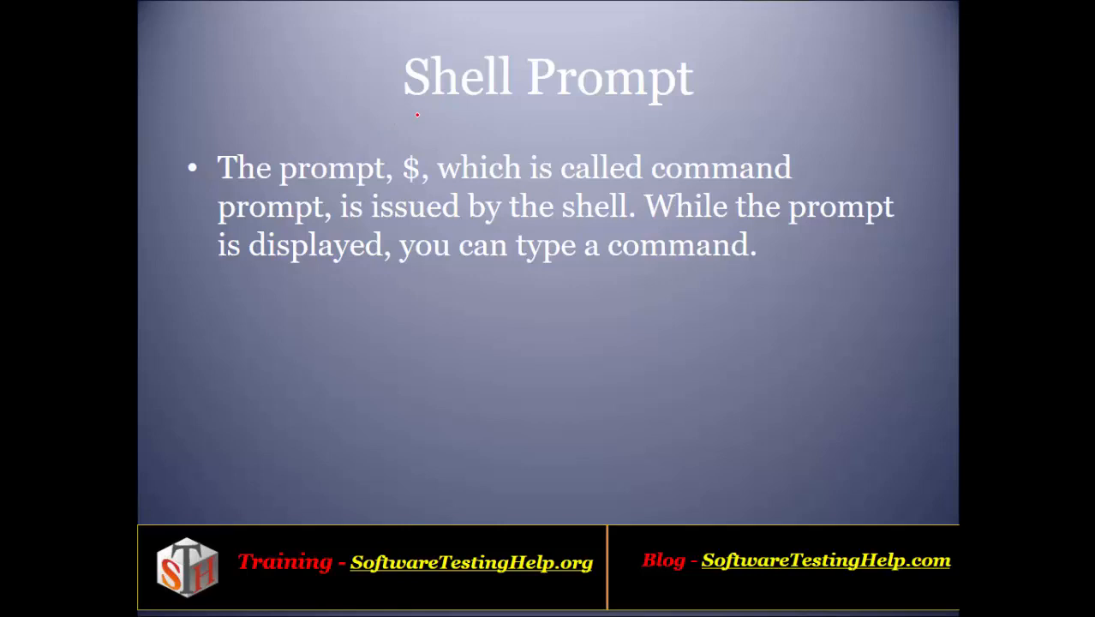
Underline the Shell Prompt title and the $ prompt sentence in red ink.
drag(420, 116, 651, 137)
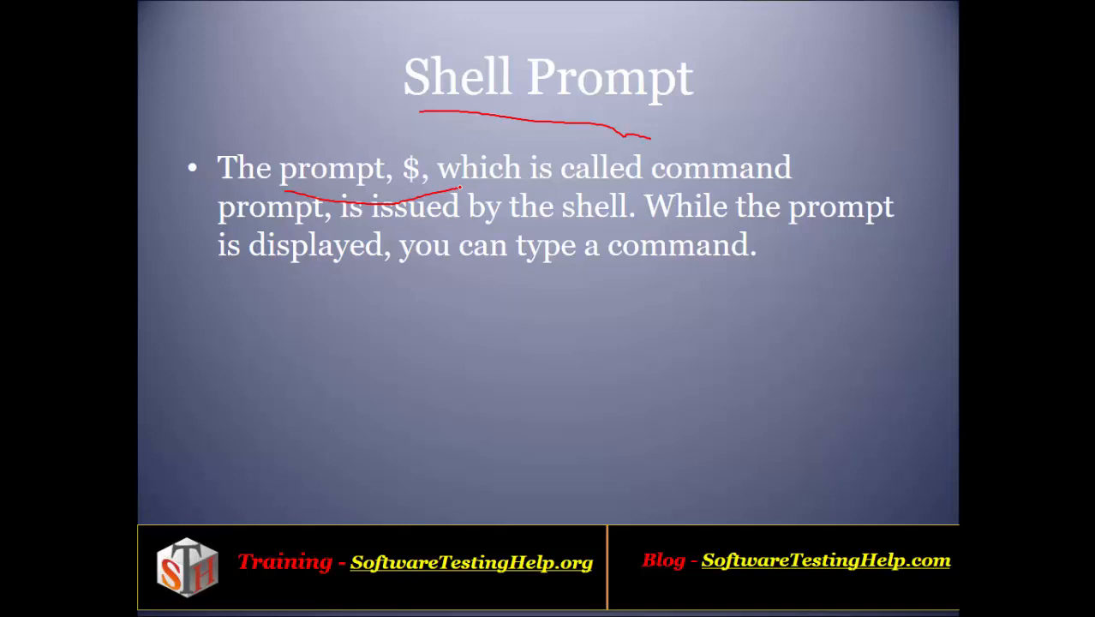
mouse_move(713, 367)
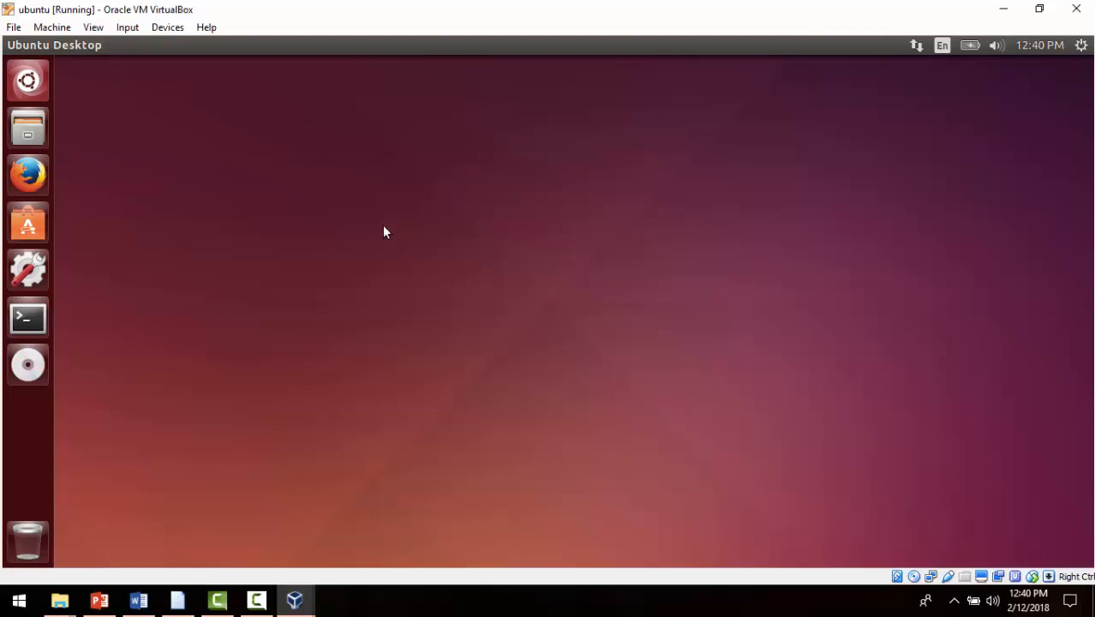
mouse_move(102, 281)
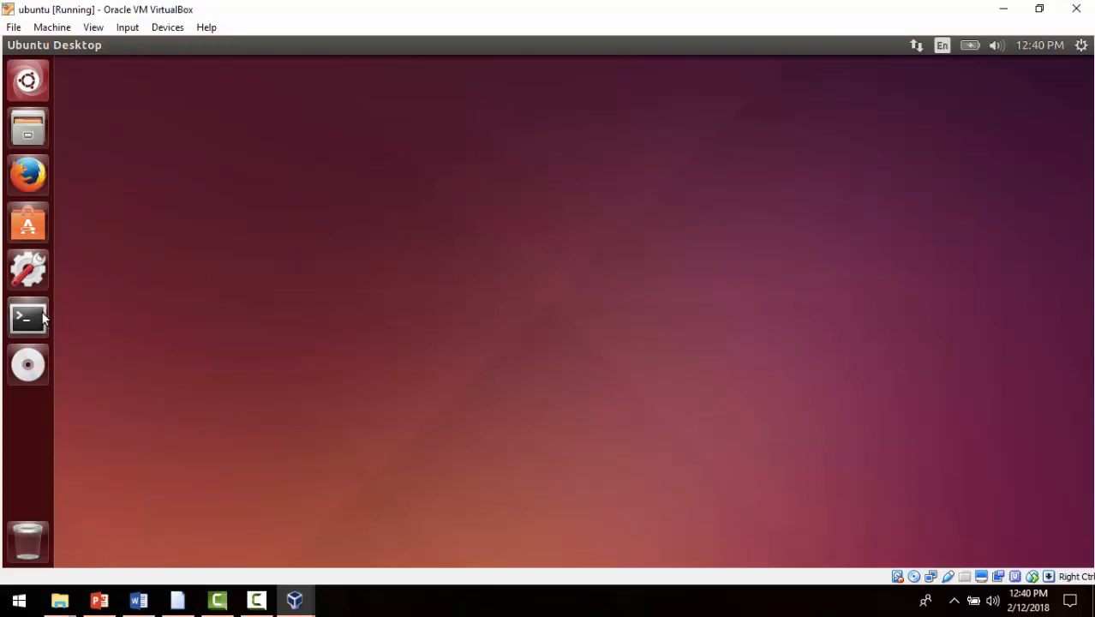
Launch a terminal window from the Ubuntu launcher.
click(28, 317)
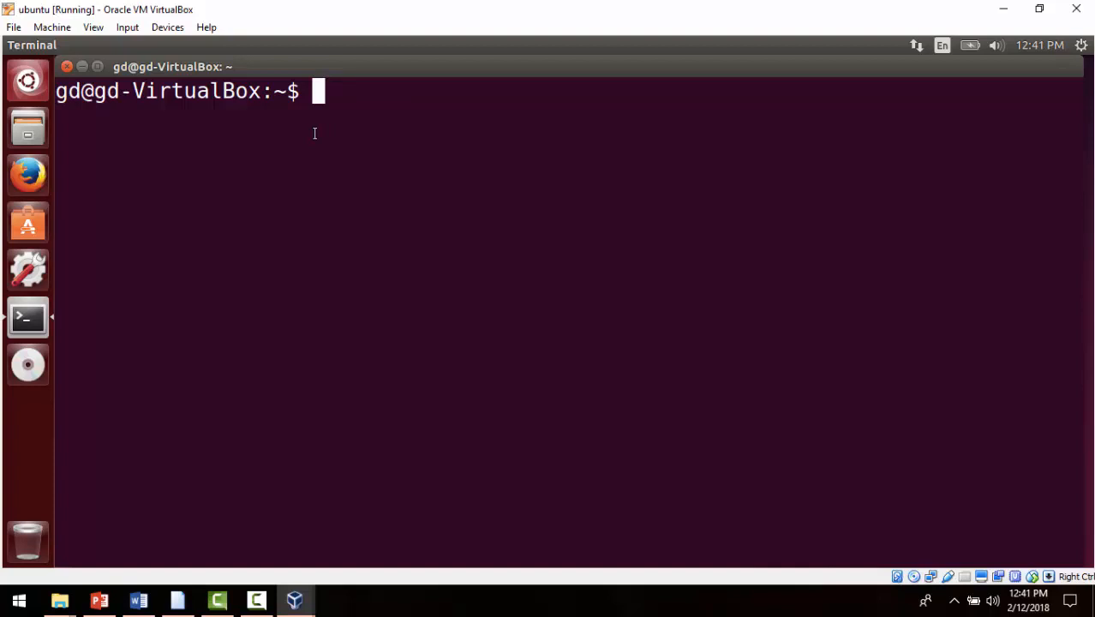
Run 'vi file1' at the prompt, correcting typos, to open file1 in vi.
text(v)
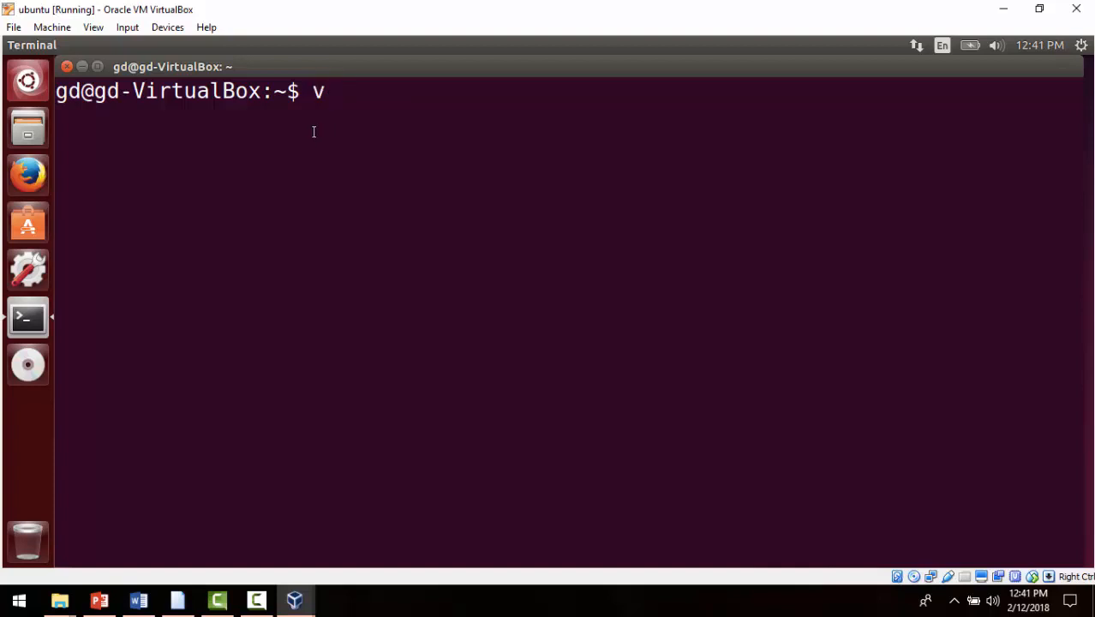
text(i)
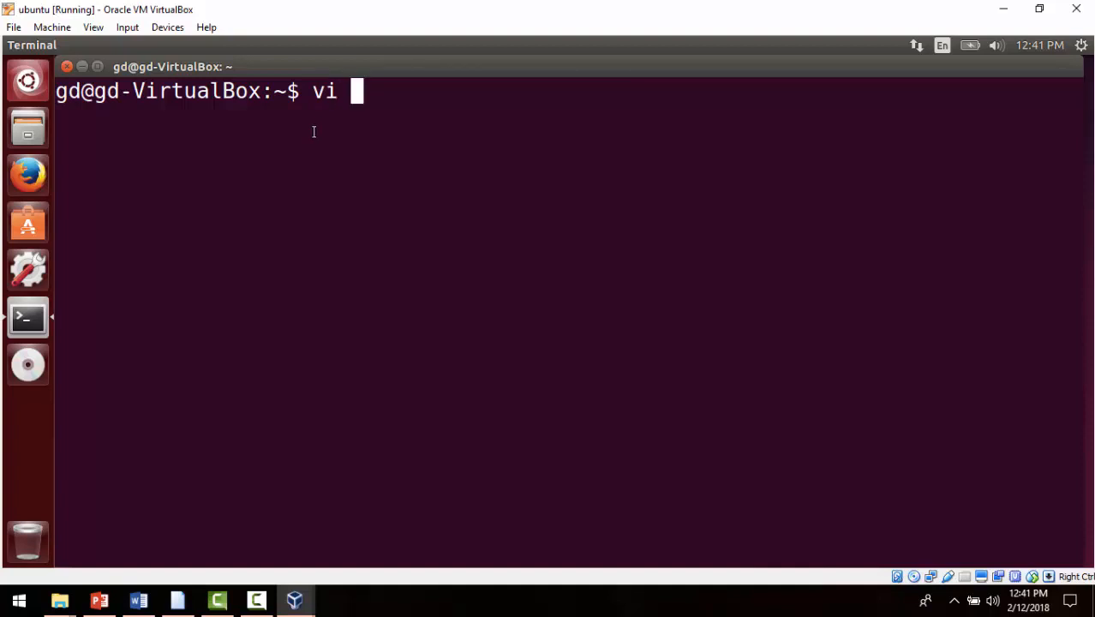
text(~)
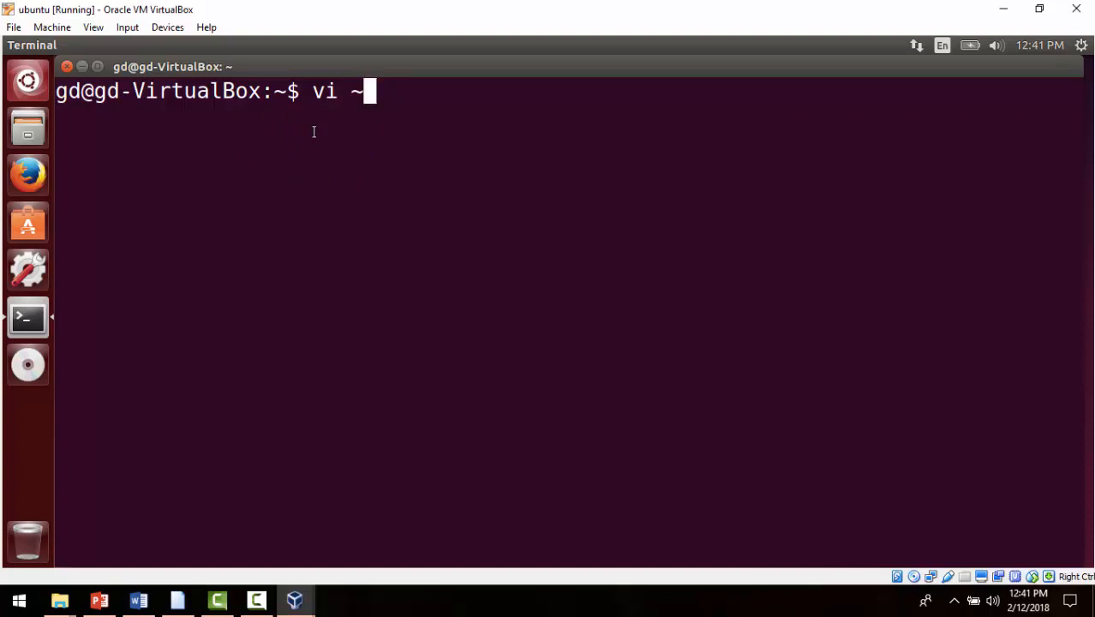
key(BackSpace)
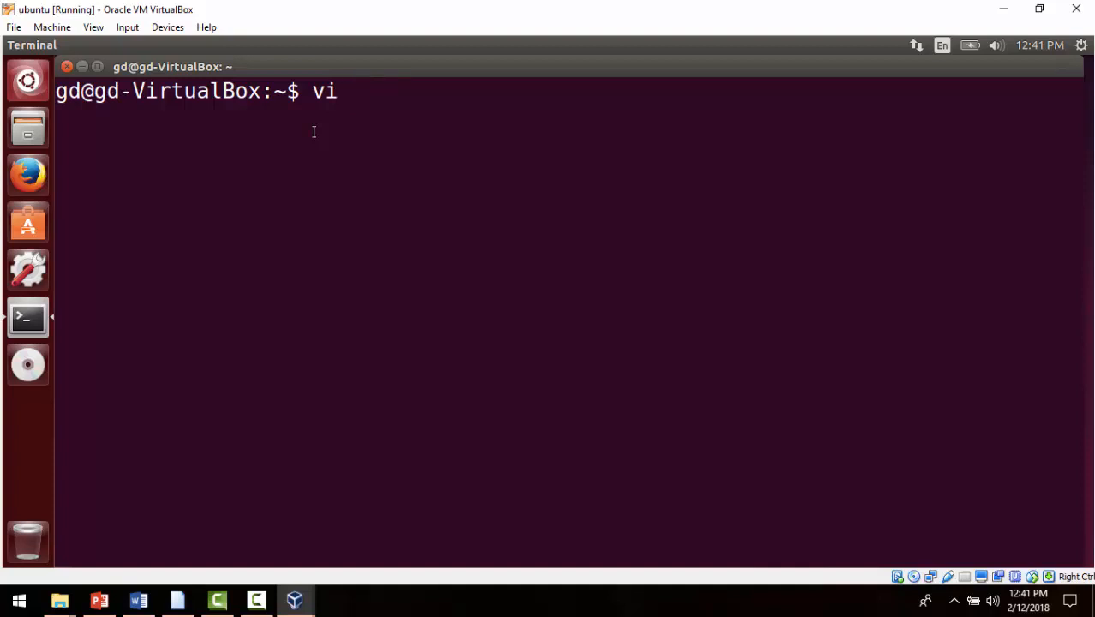
text(ile1)
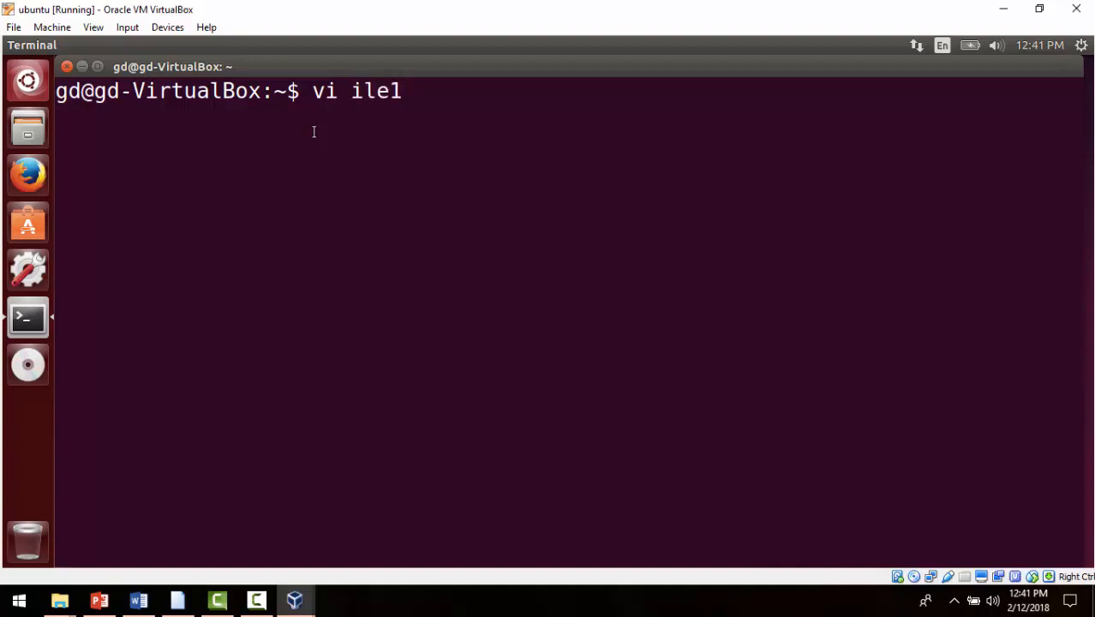
key(BackSpace)
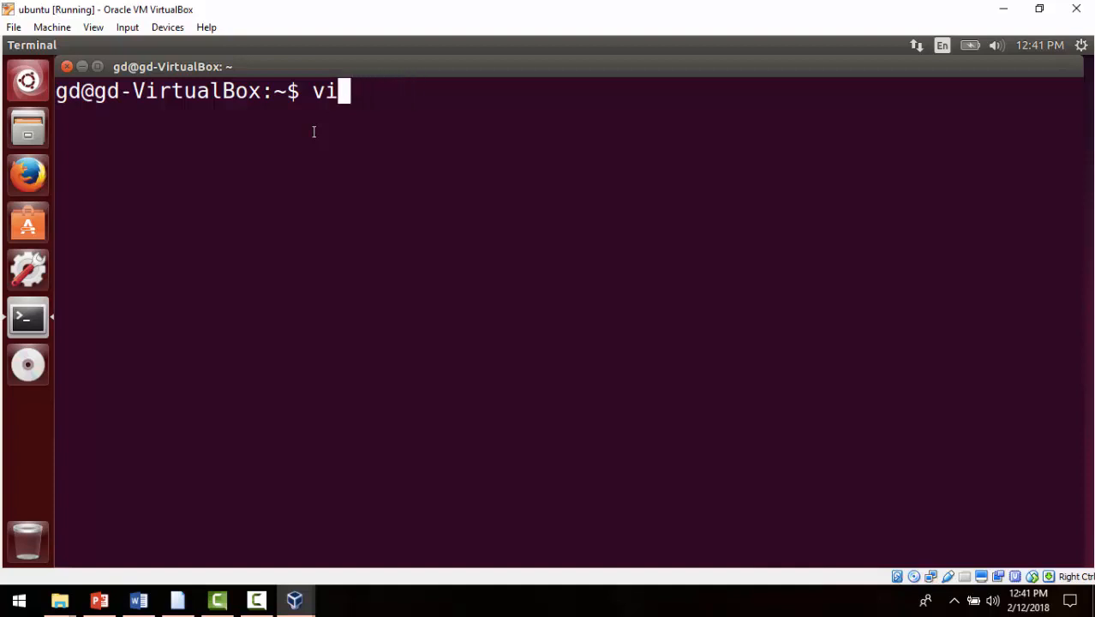
text(fil)
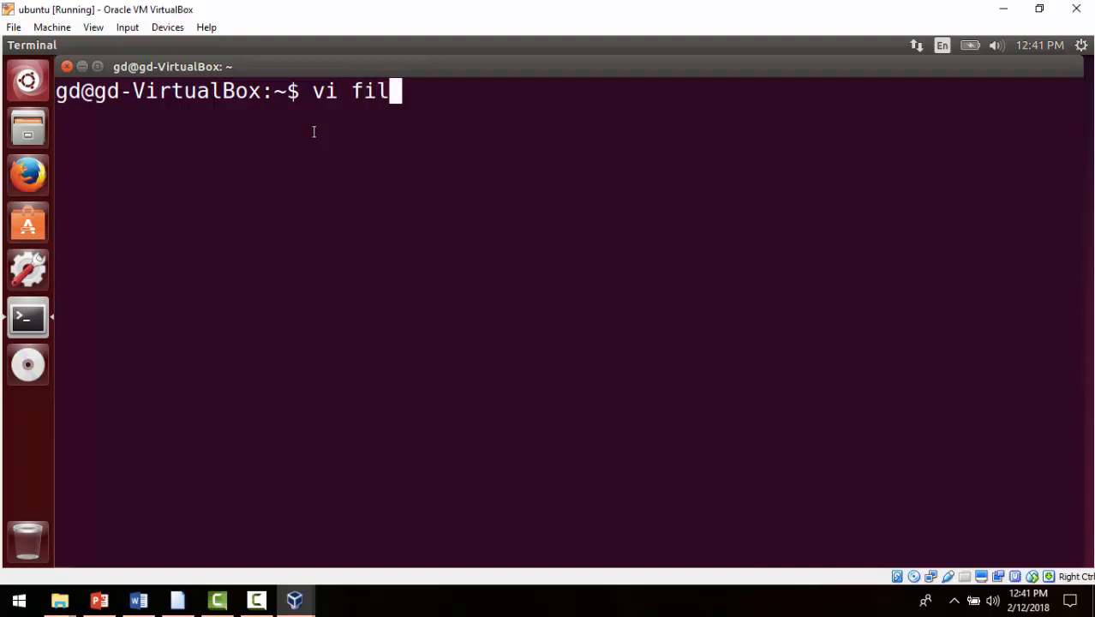
key(Return)
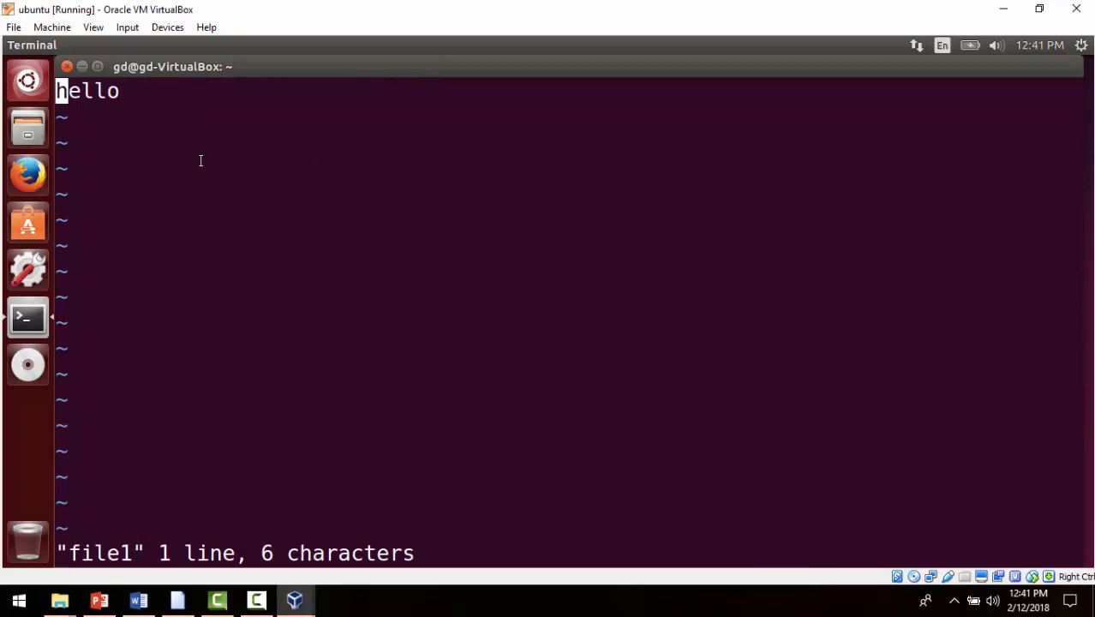
mouse_move(301, 384)
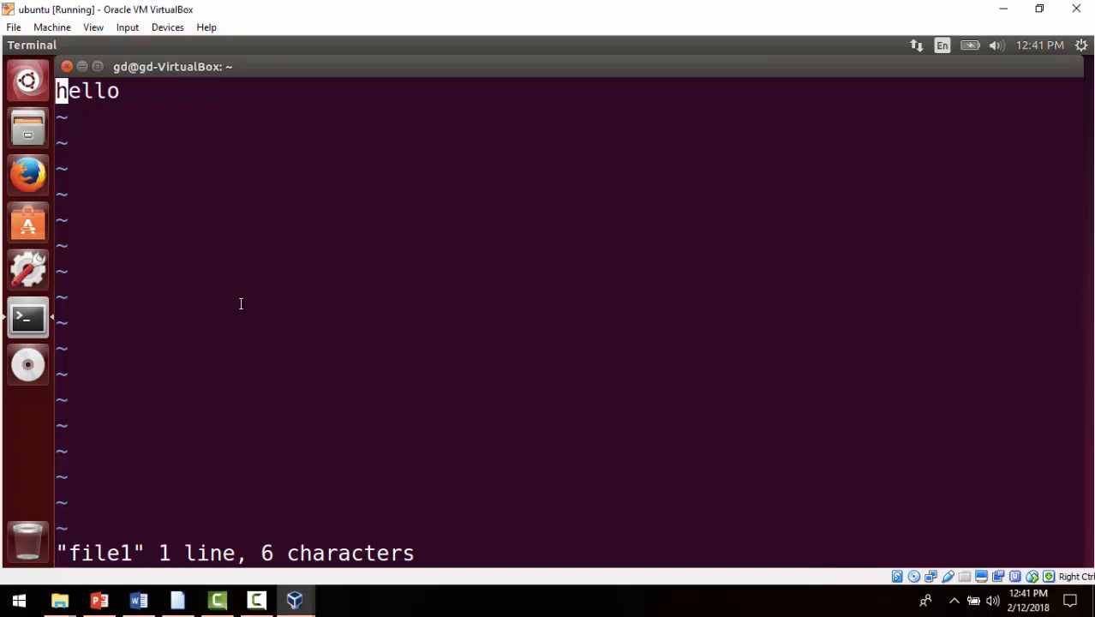
mouse_move(298, 324)
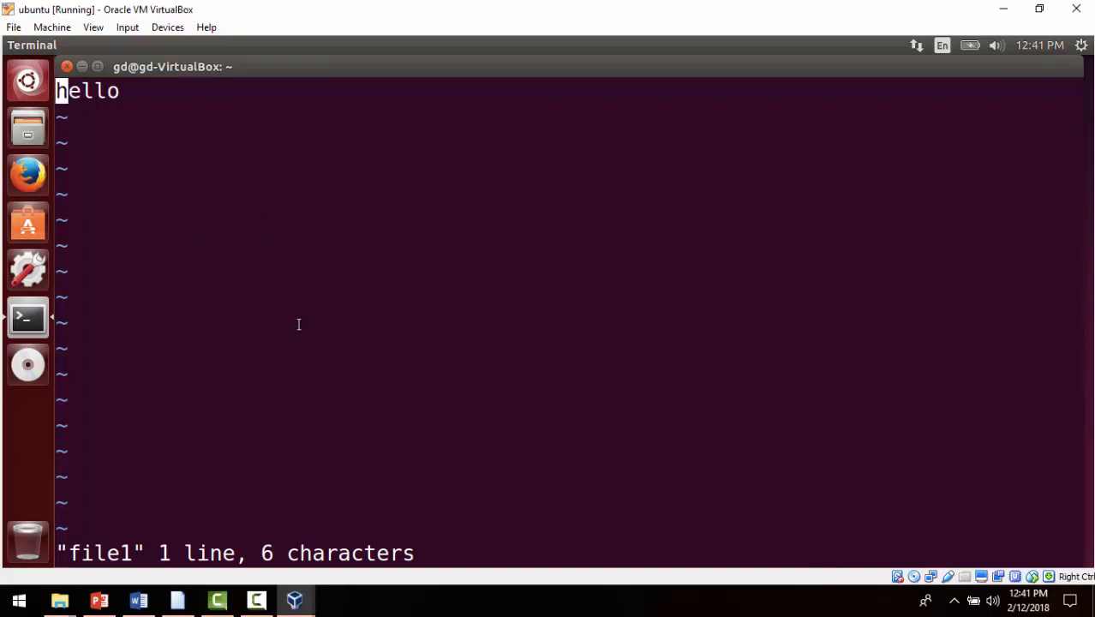
mouse_move(291, 449)
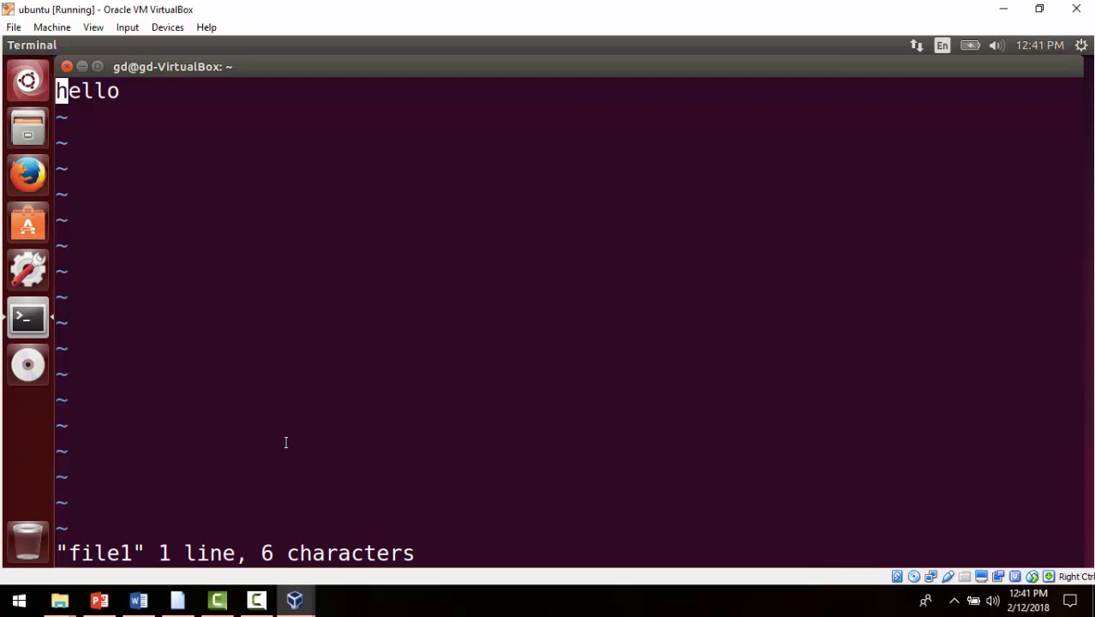
mouse_move(294, 427)
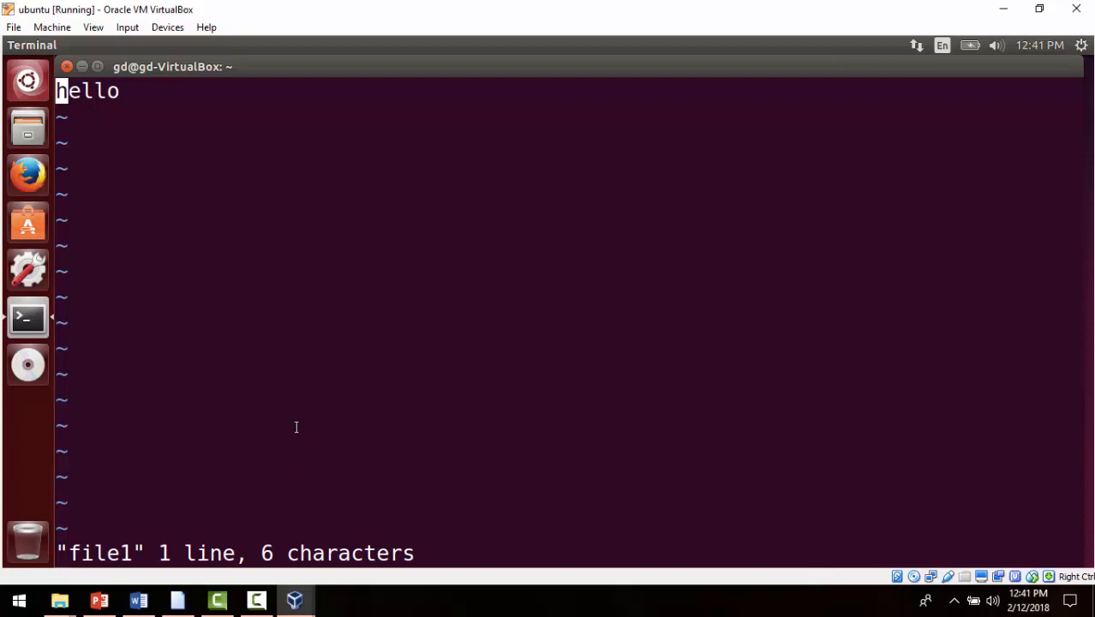
mouse_move(240, 332)
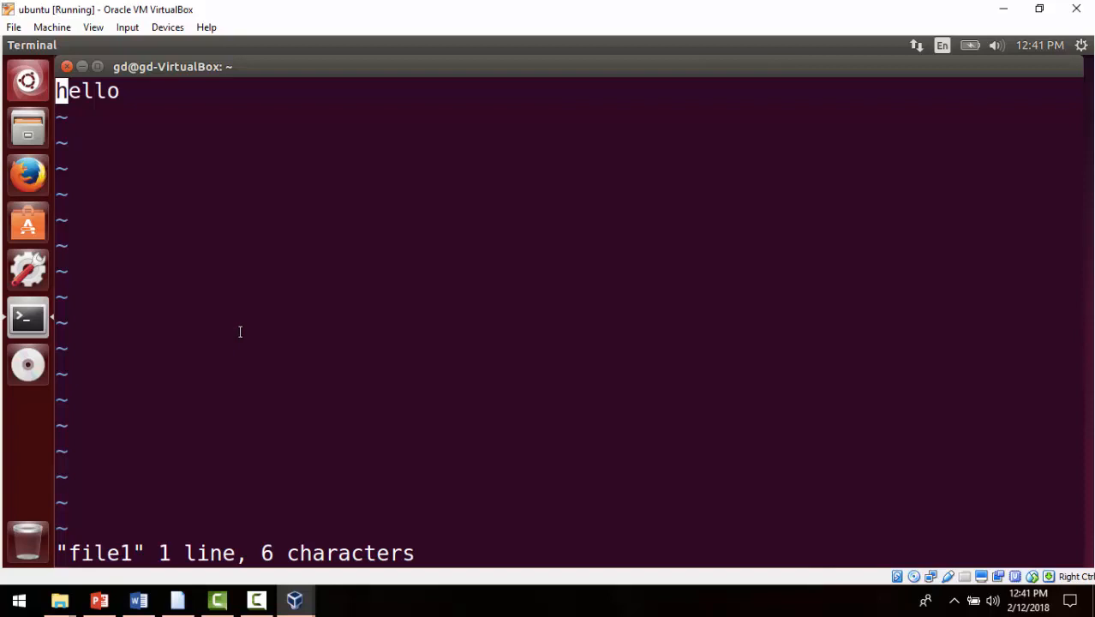
mouse_move(212, 339)
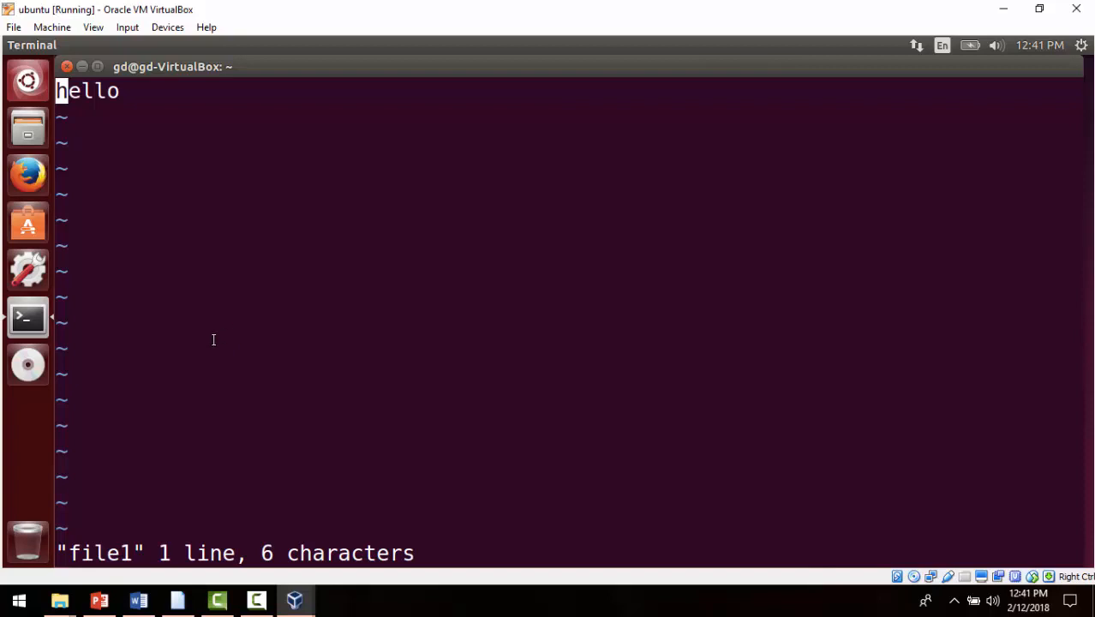
mouse_move(243, 214)
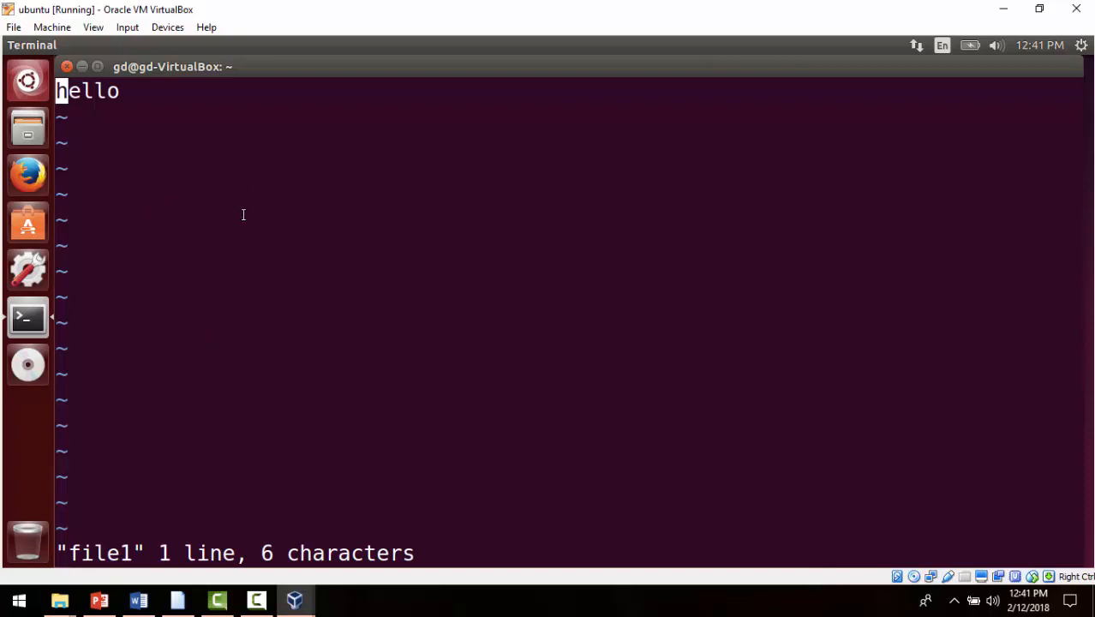
mouse_move(153, 106)
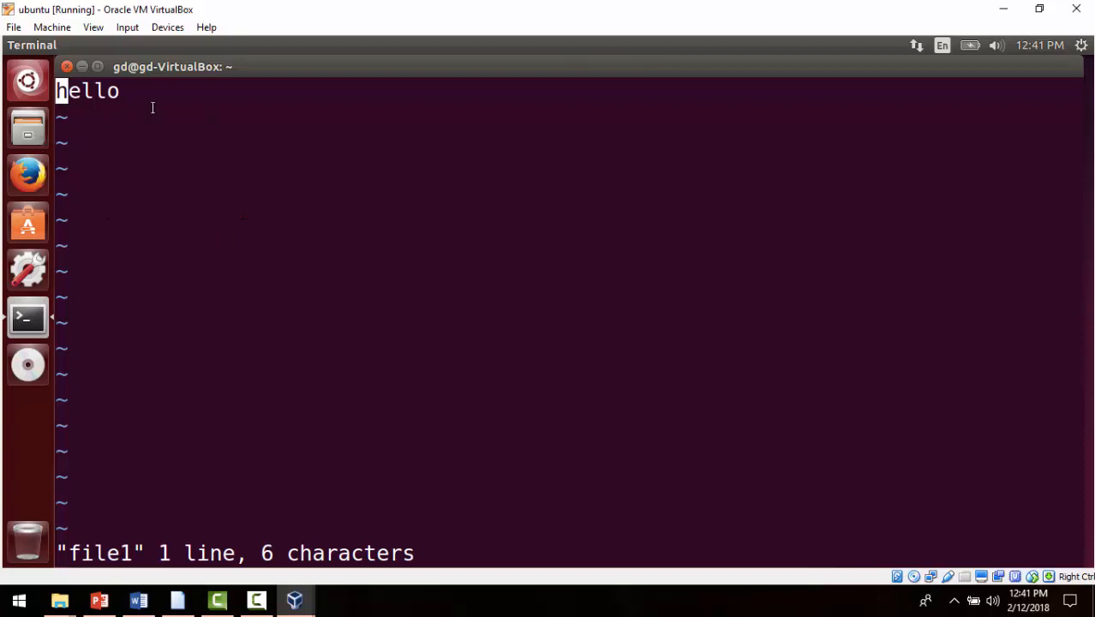
mouse_move(226, 120)
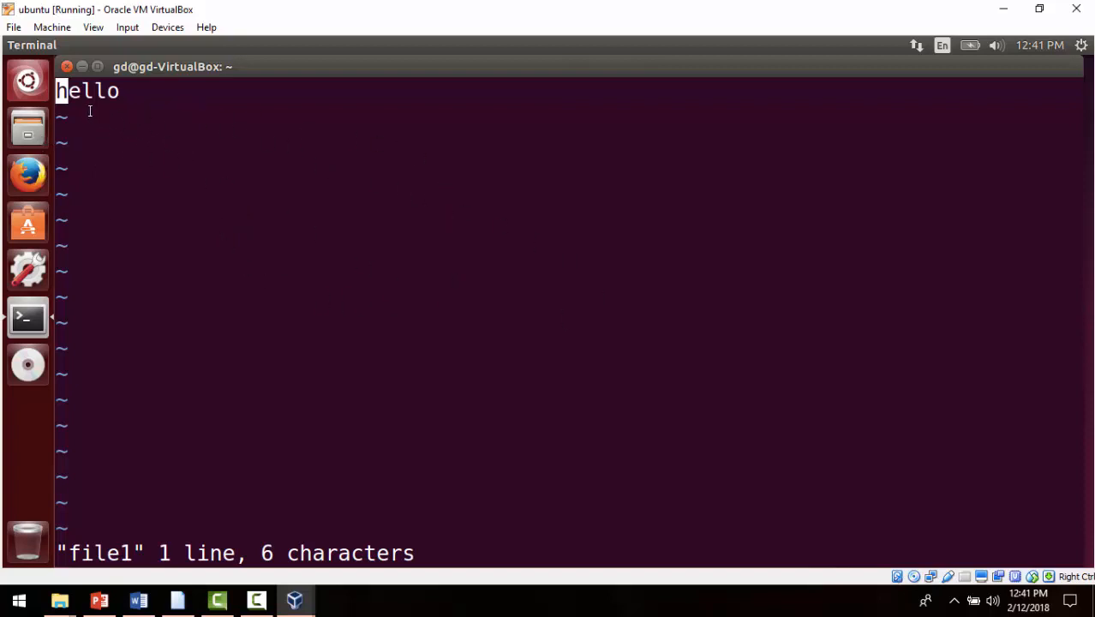
mouse_move(185, 192)
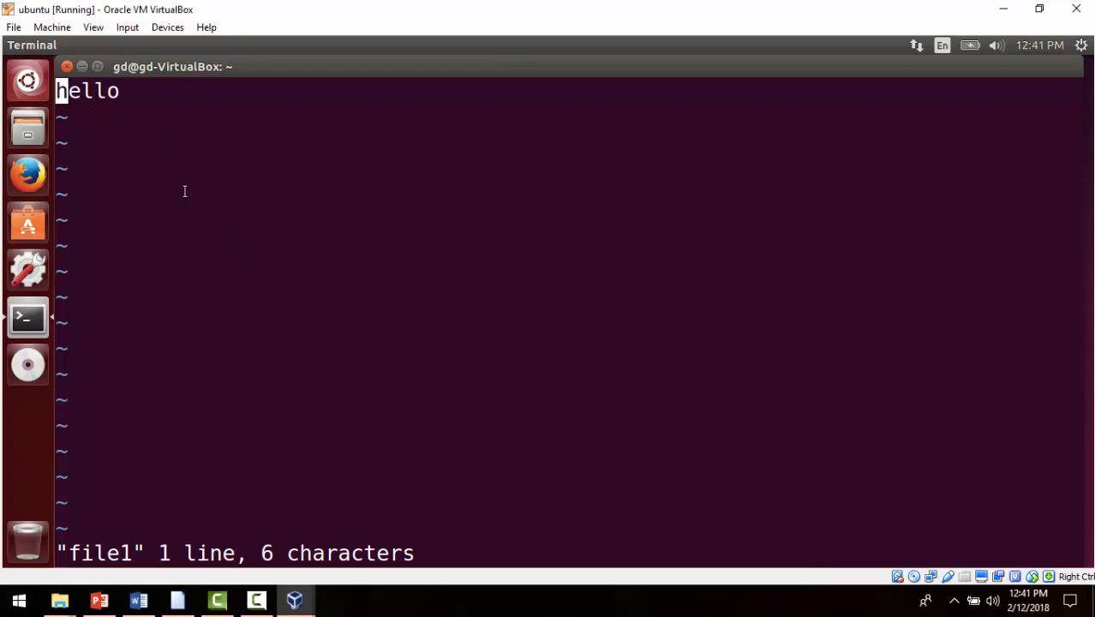
mouse_move(288, 281)
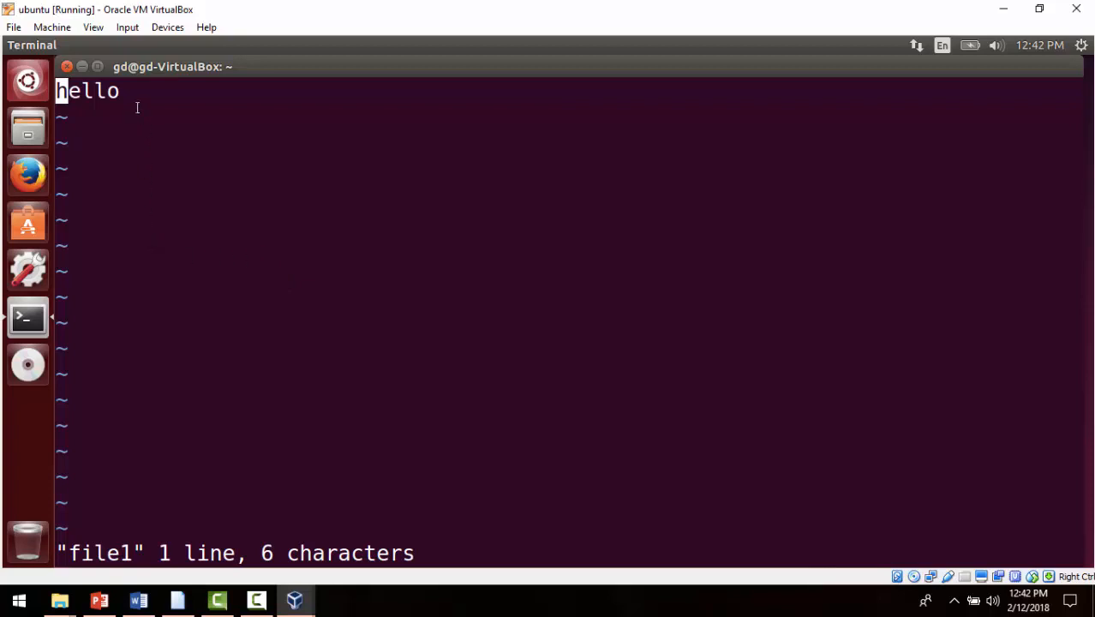
mouse_move(398, 243)
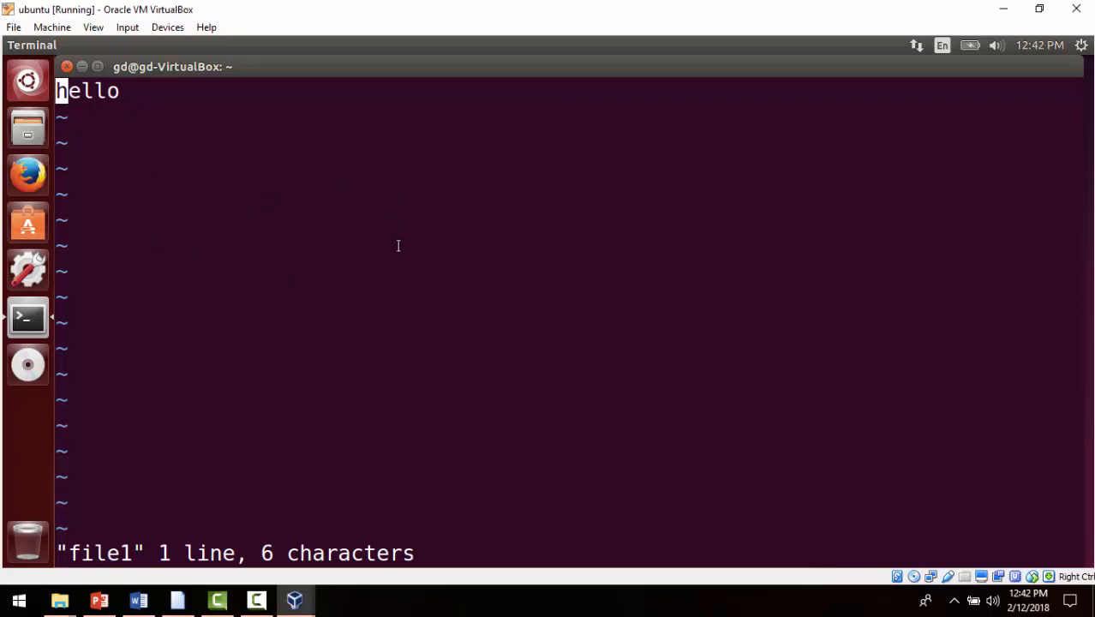
mouse_move(376, 207)
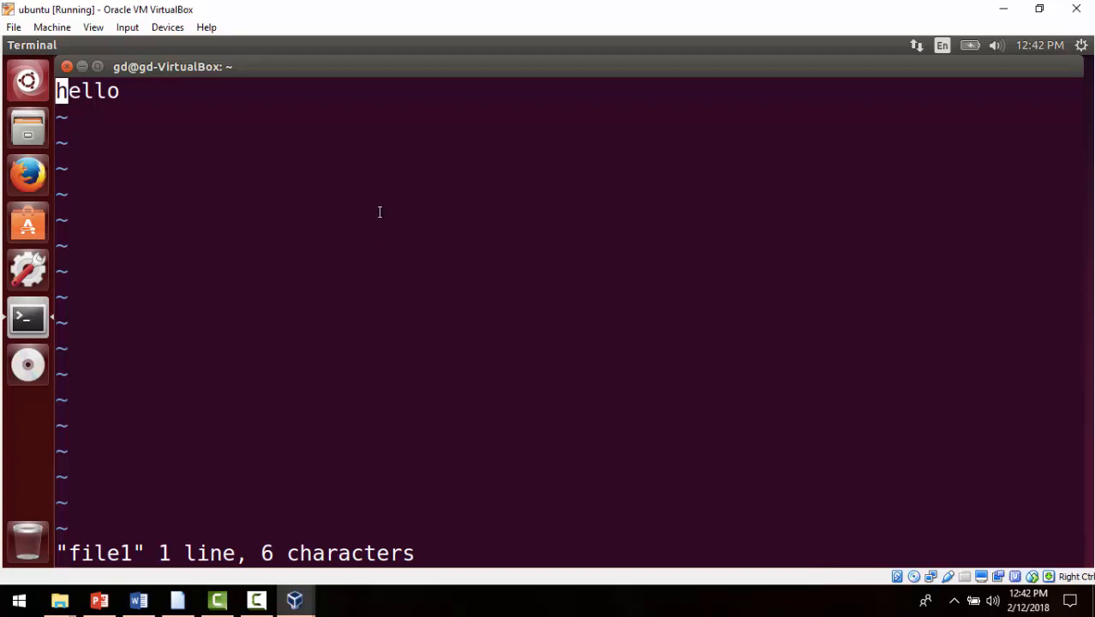
mouse_move(394, 216)
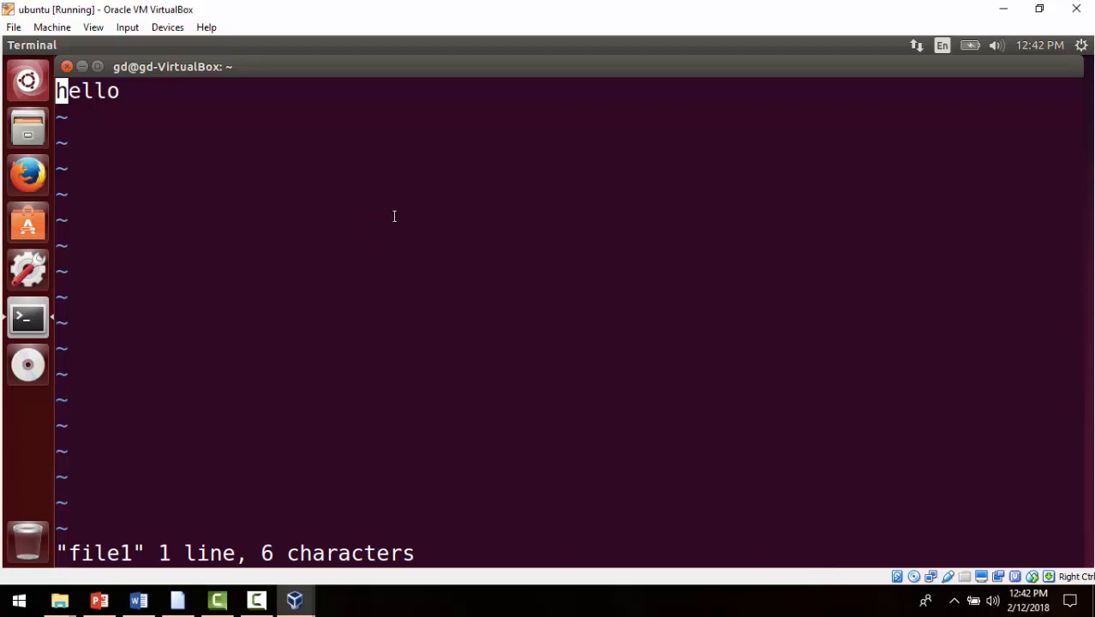
mouse_move(402, 212)
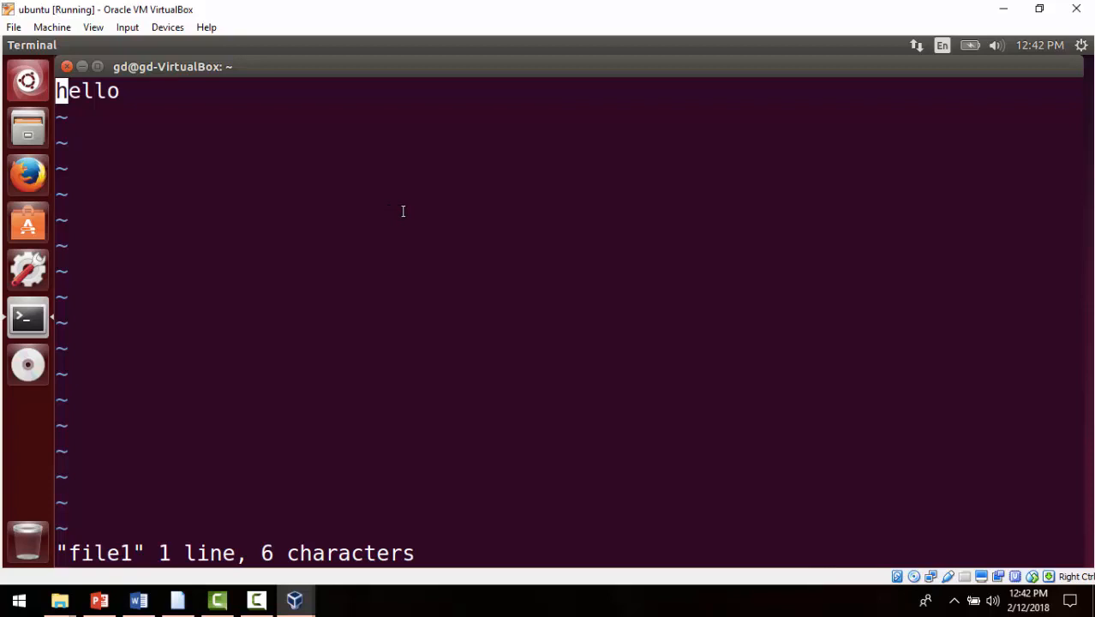
Insert 'where ' before hello so the line reads 'where hello', and begin the :w write command.
text(w)
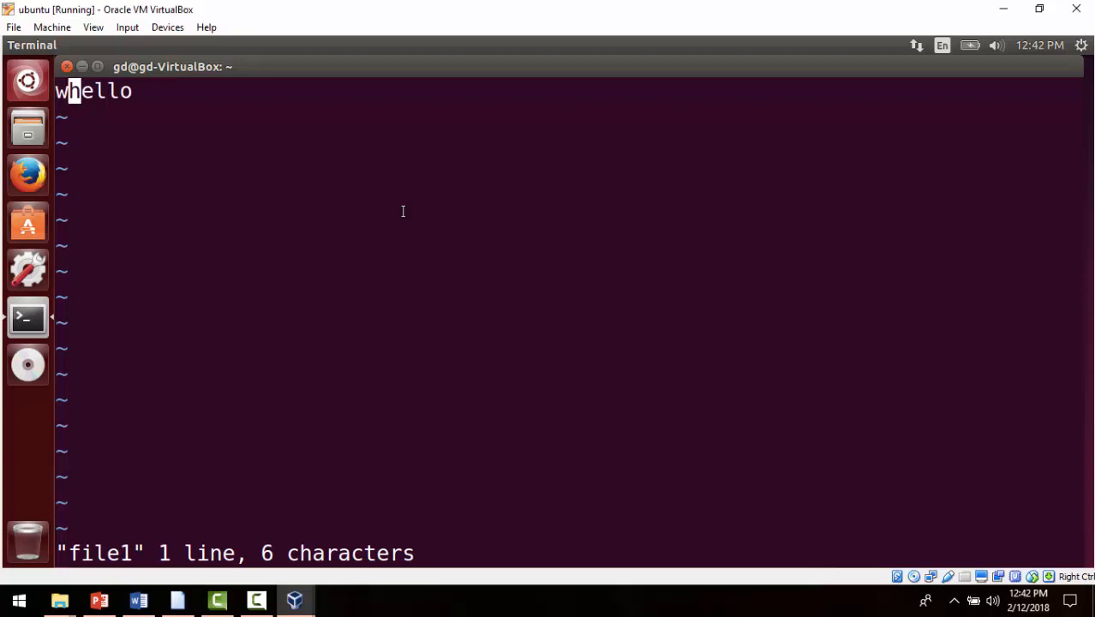
text(ere)
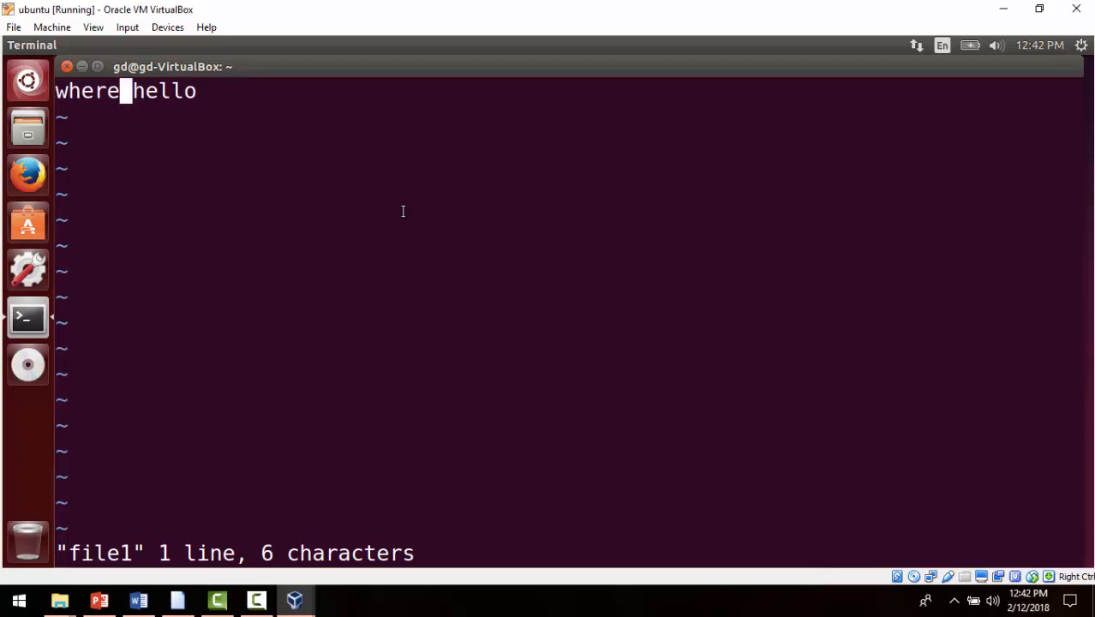
text(:w)
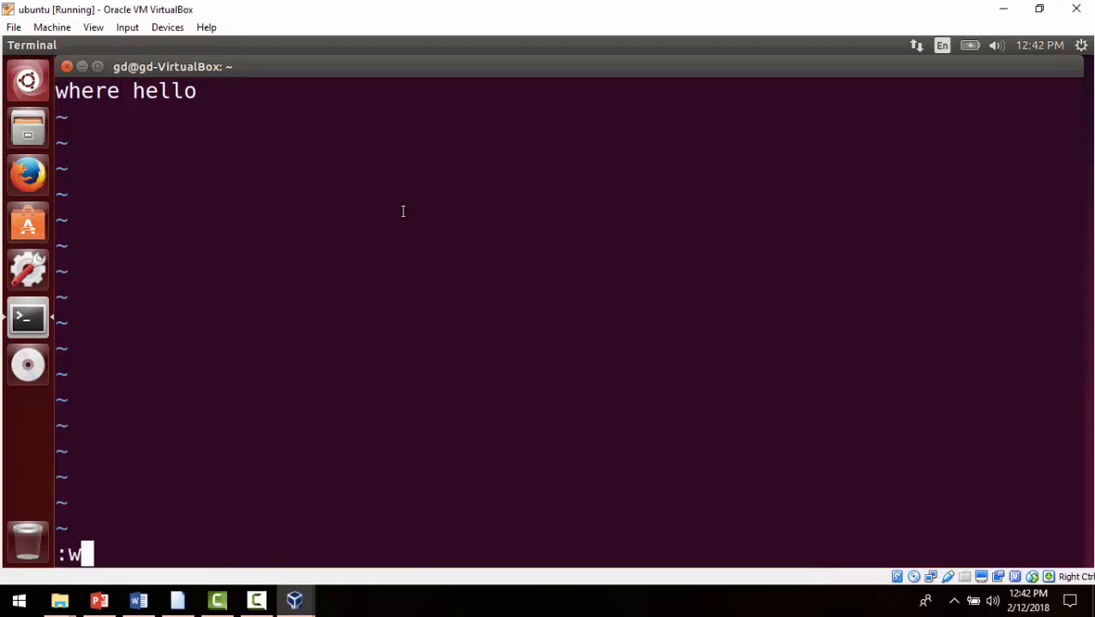
Complete :wq to save file1 and quit vi, returning to the terminal prompt.
text(q)
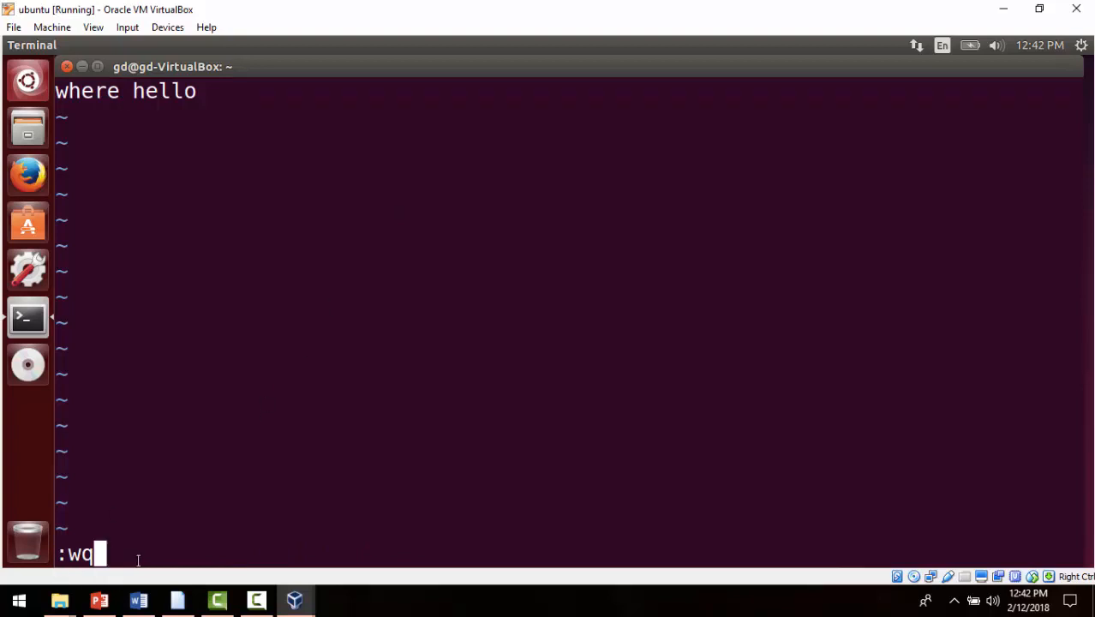
key(Return)
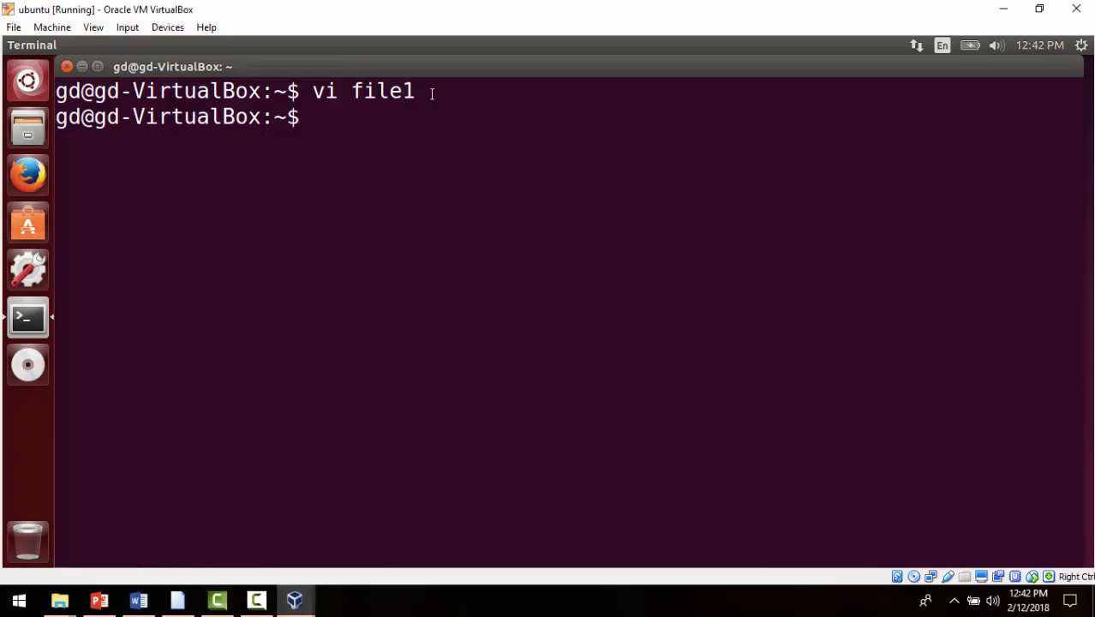
mouse_move(518, 298)
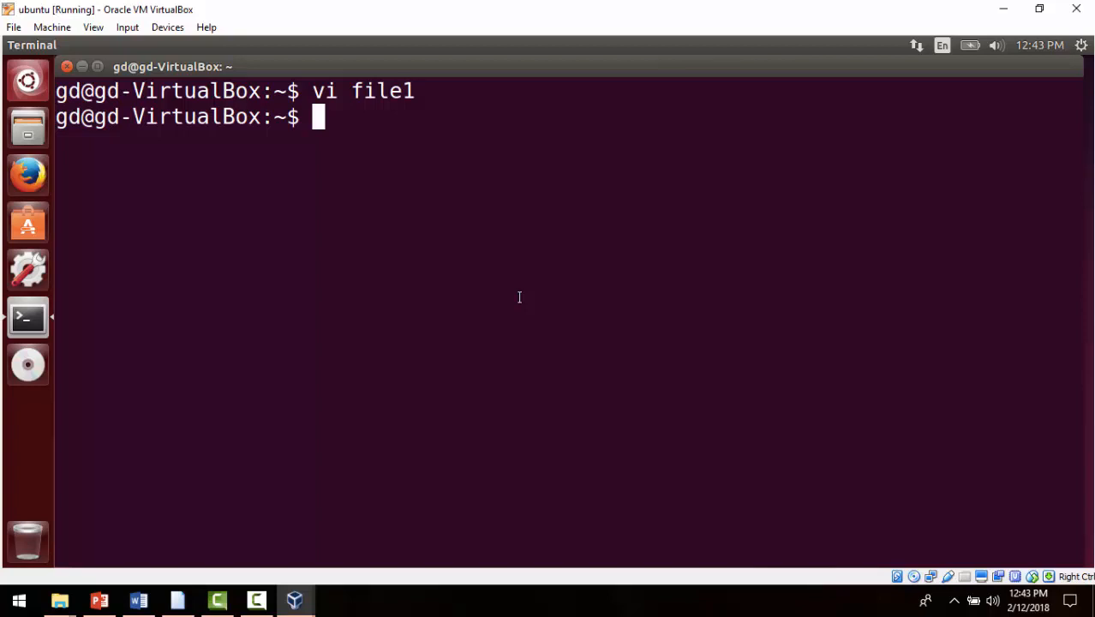
mouse_move(382, 277)
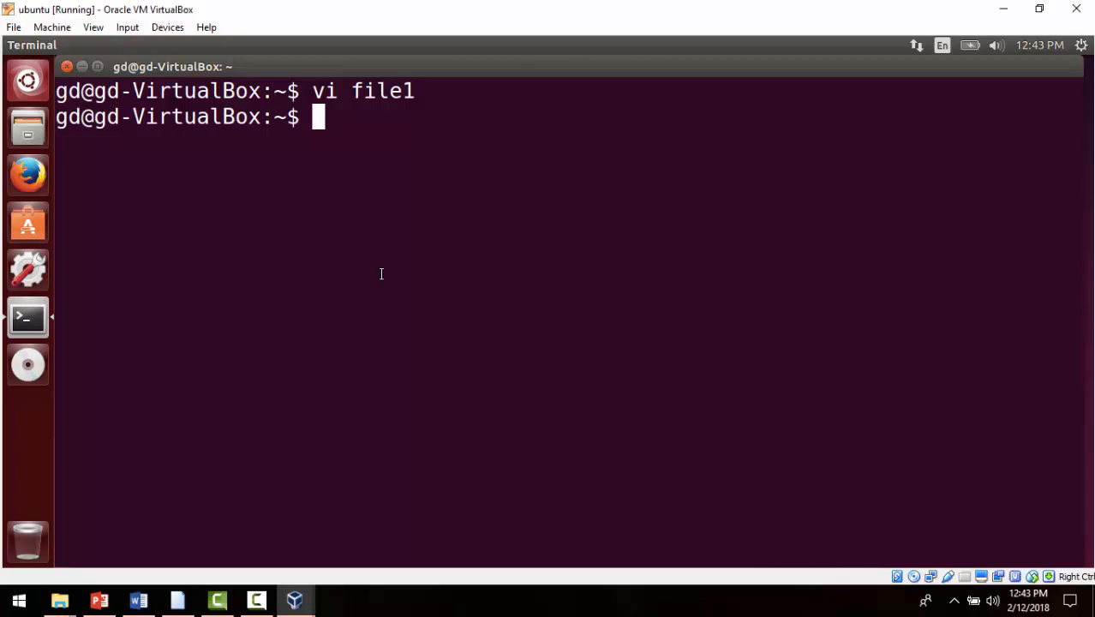
text(~)
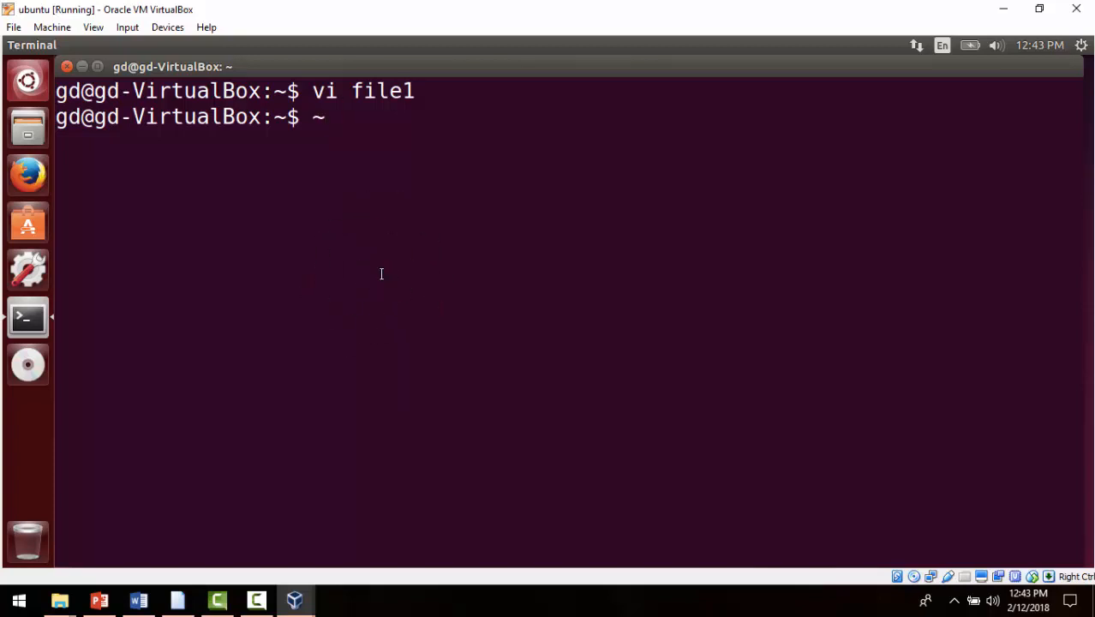